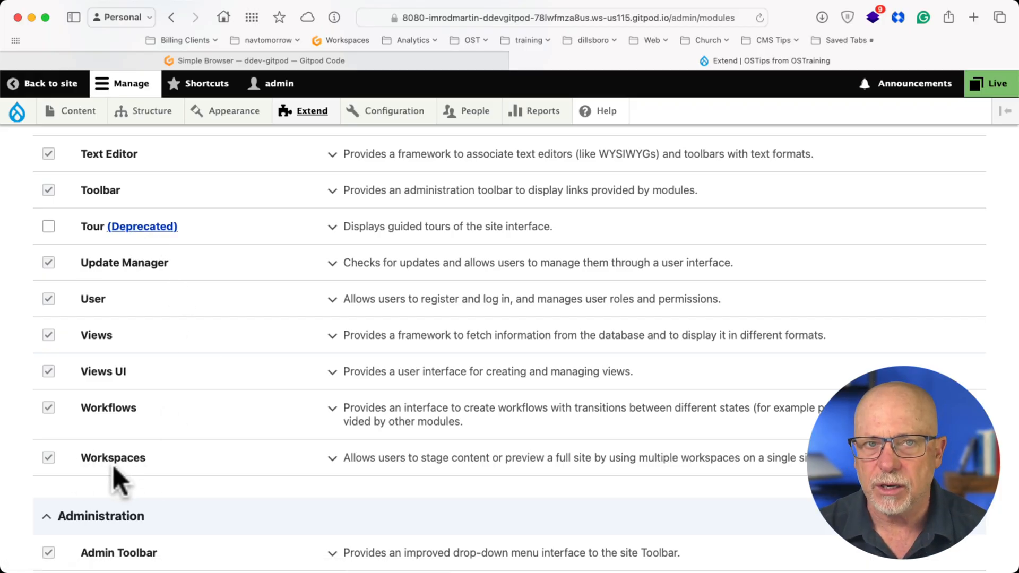
mouse_move(107, 435)
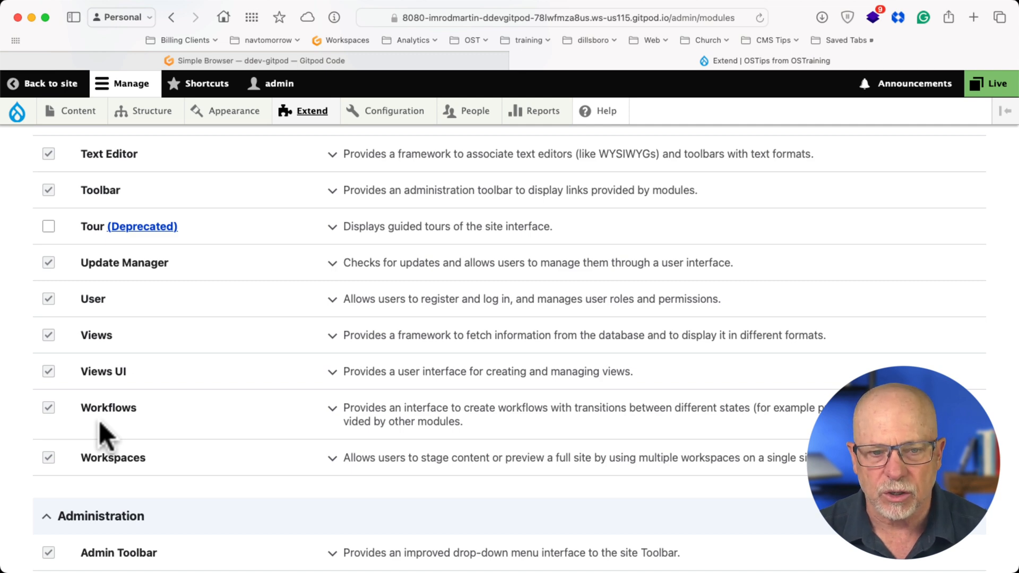
mouse_move(271, 434)
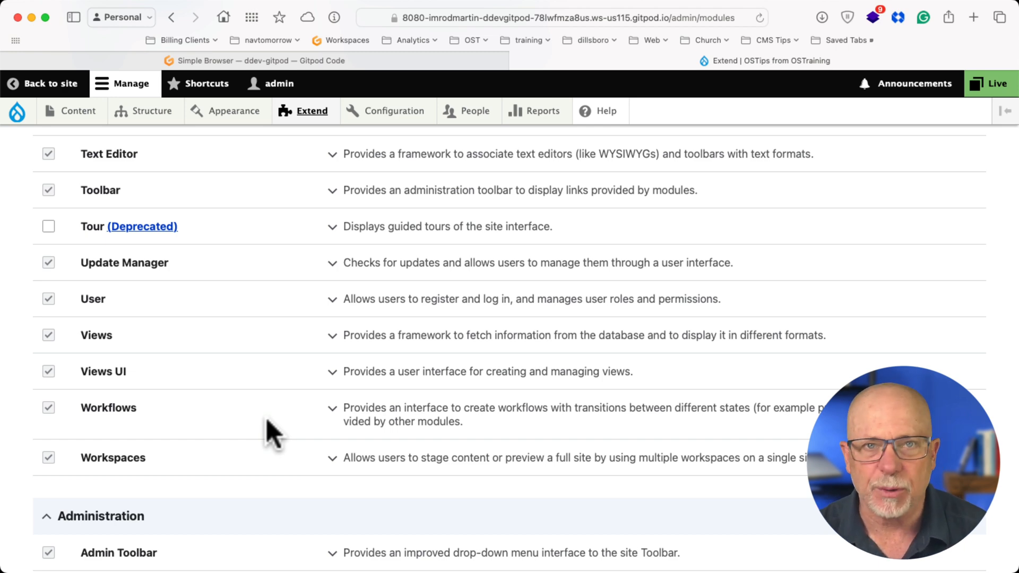
mouse_move(998, 91)
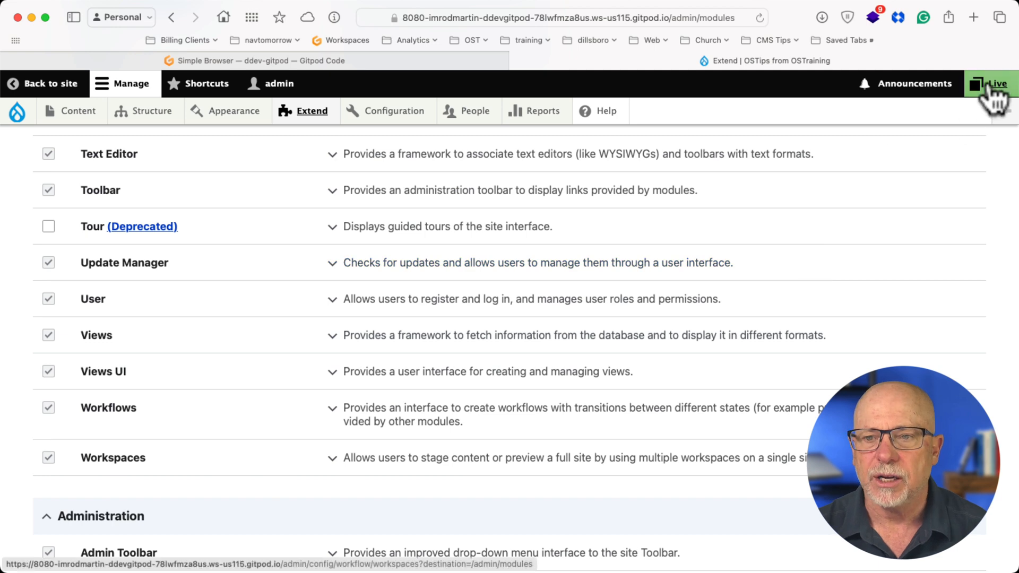
Step: Activate the Stage workspace from the toolbar and return to the site's Basic Page
click(992, 84)
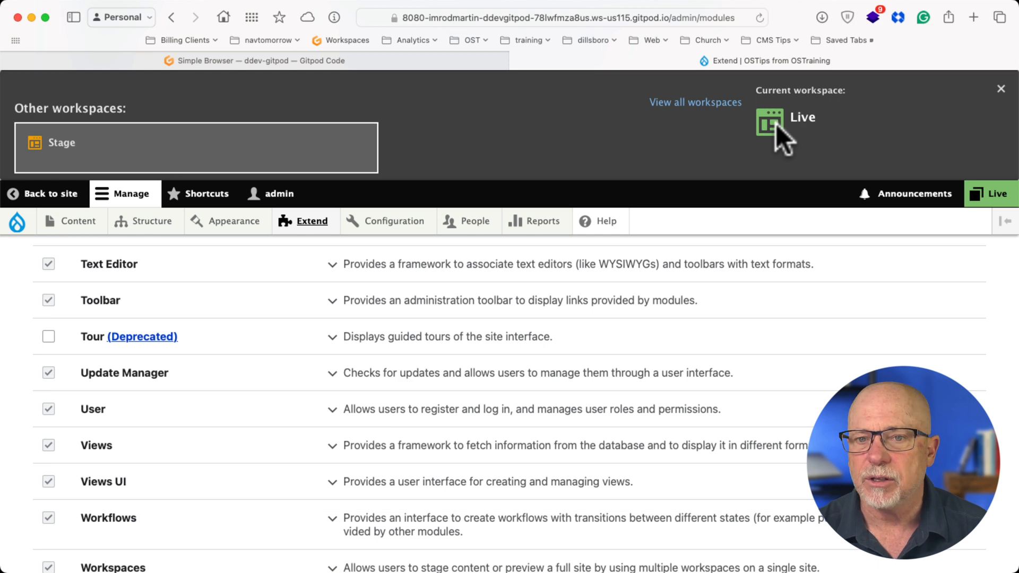
mouse_move(276, 163)
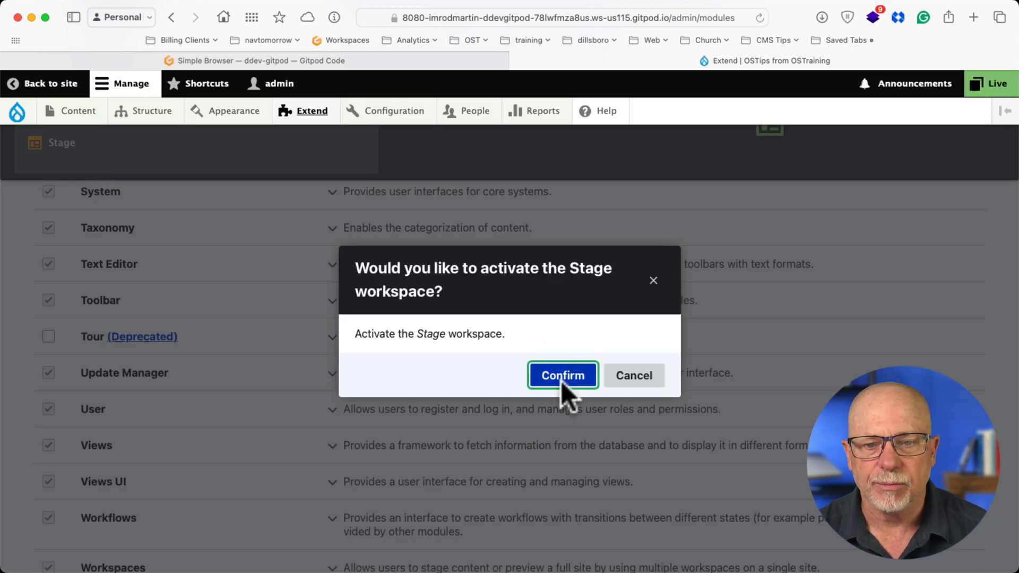
click(562, 375)
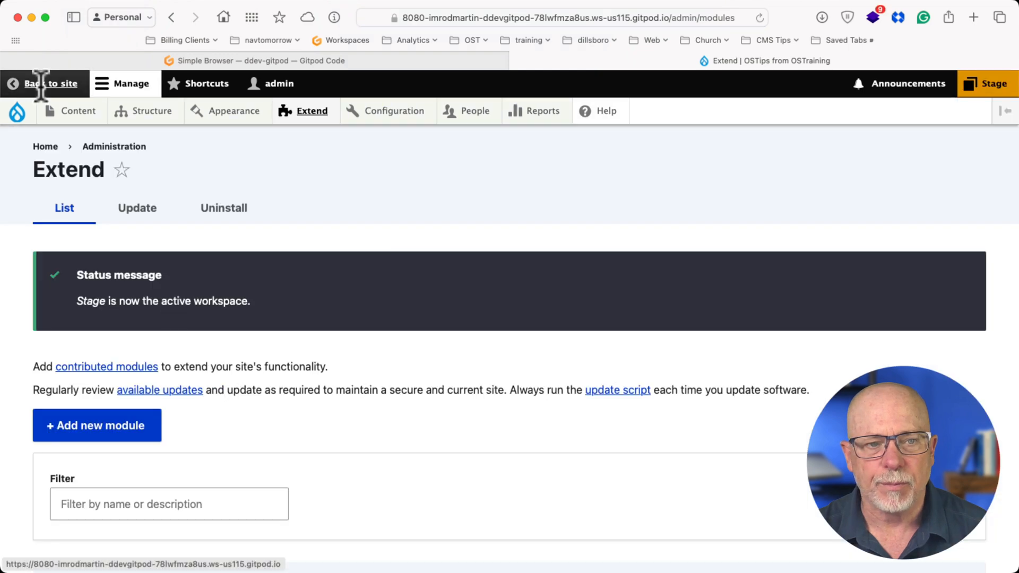
click(51, 83)
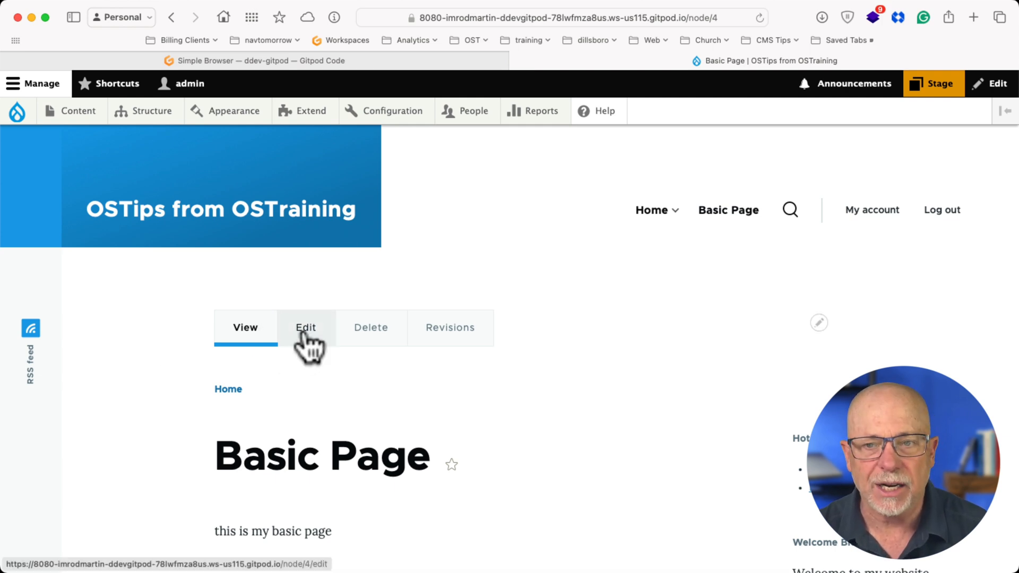
Step: Edit the Basic Page body and save it with moderation state Draft
click(306, 327)
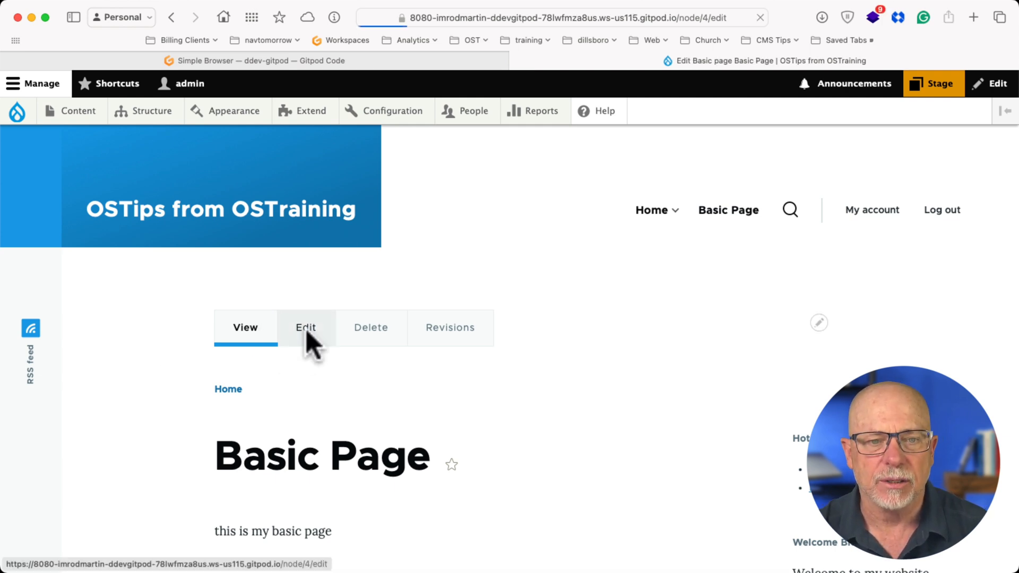
click(306, 327)
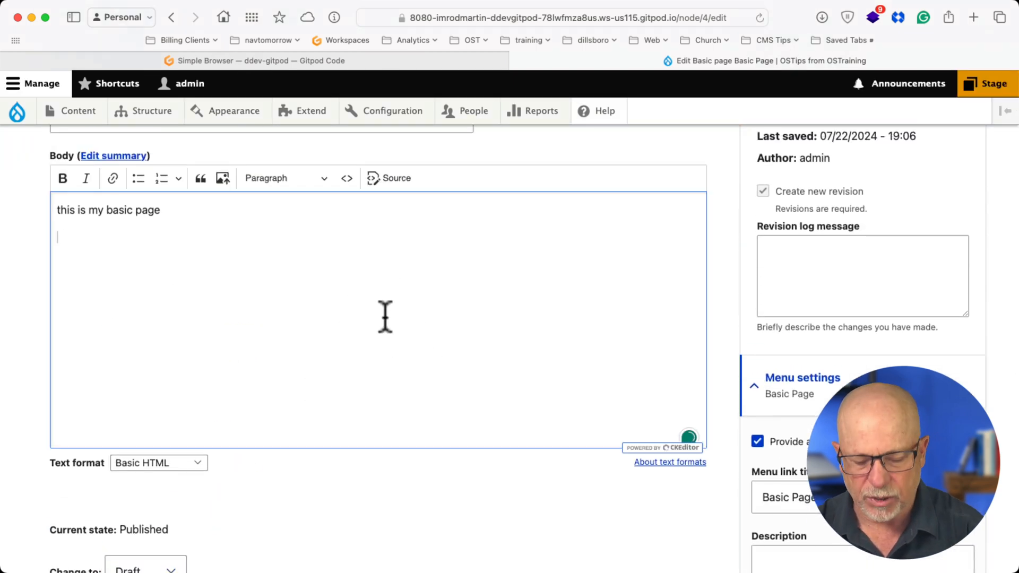
scroll(down, 3)
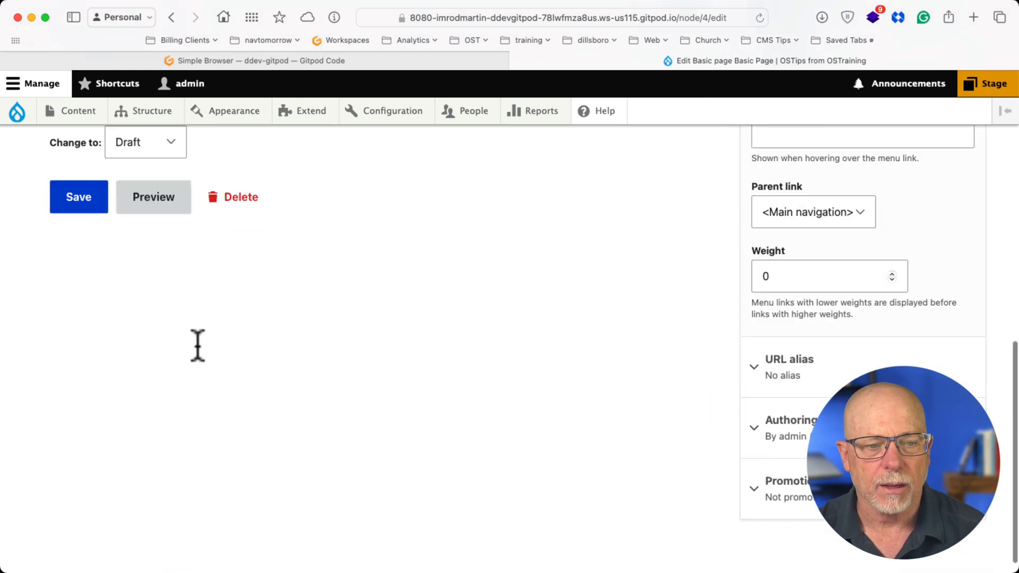
click(78, 197)
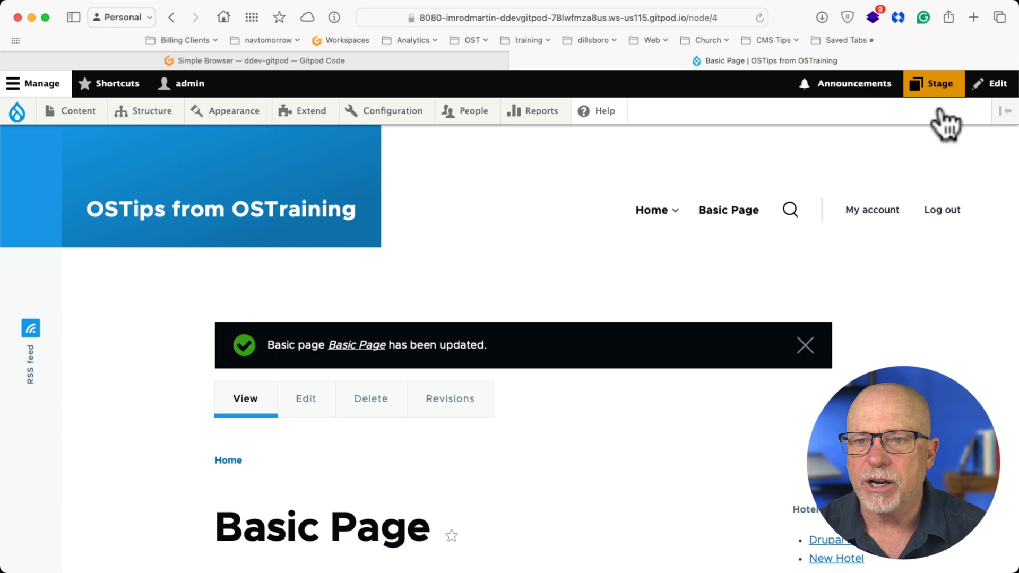
Step: Switch to Live, attempt editing the locked Basic Page, then choose Stage again
click(932, 83)
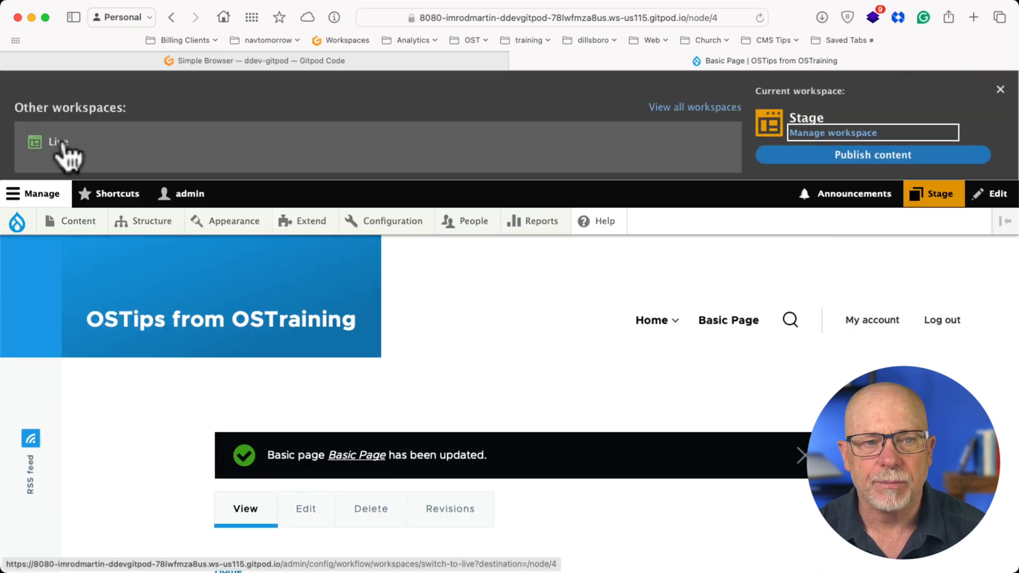
click(58, 142)
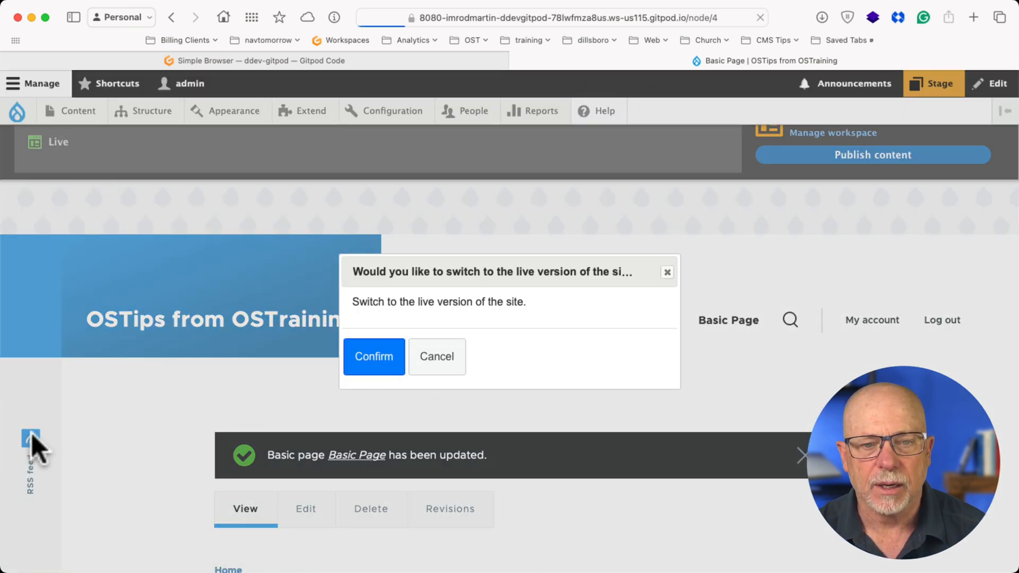
click(374, 356)
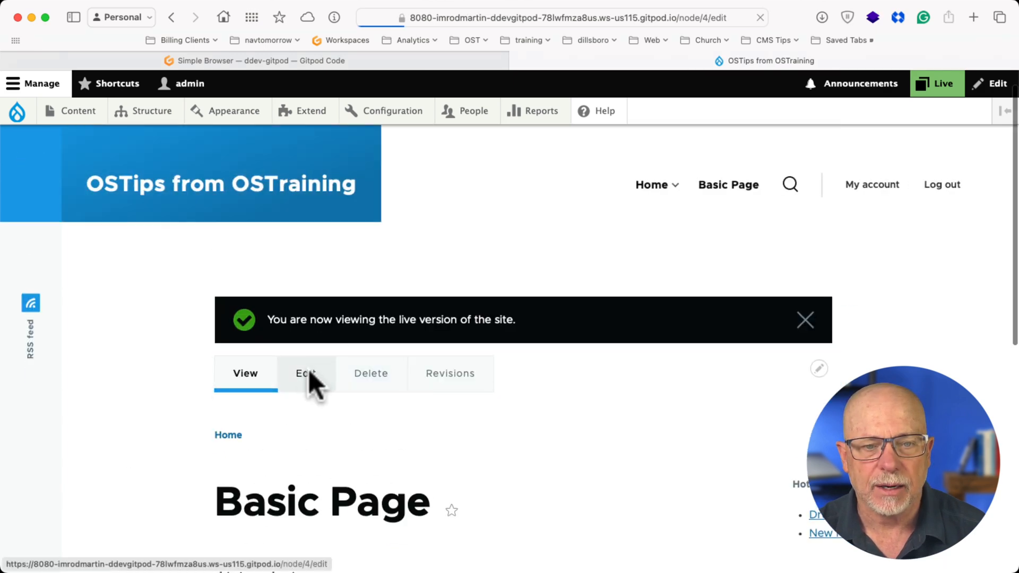
click(306, 373)
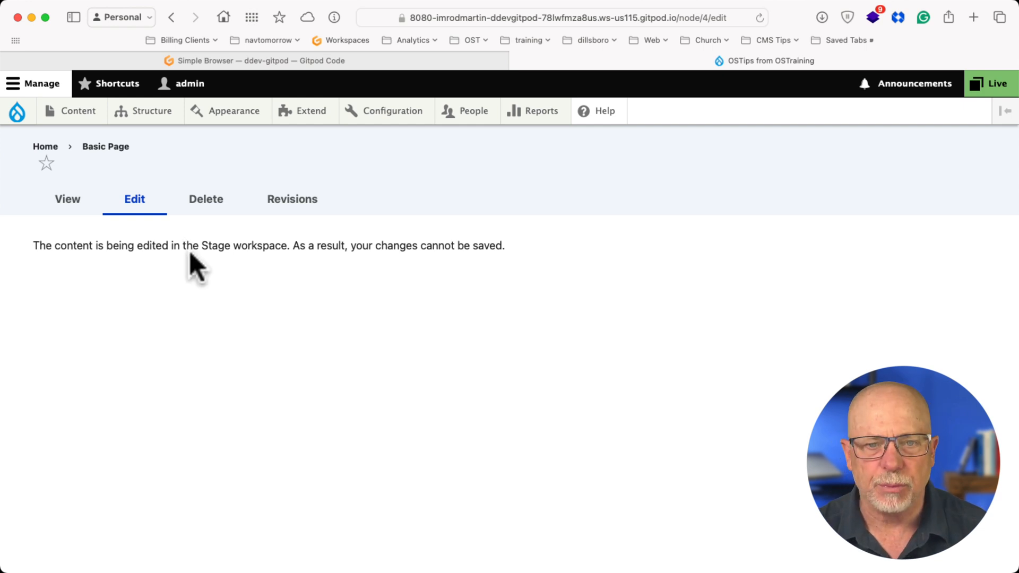
click(989, 83)
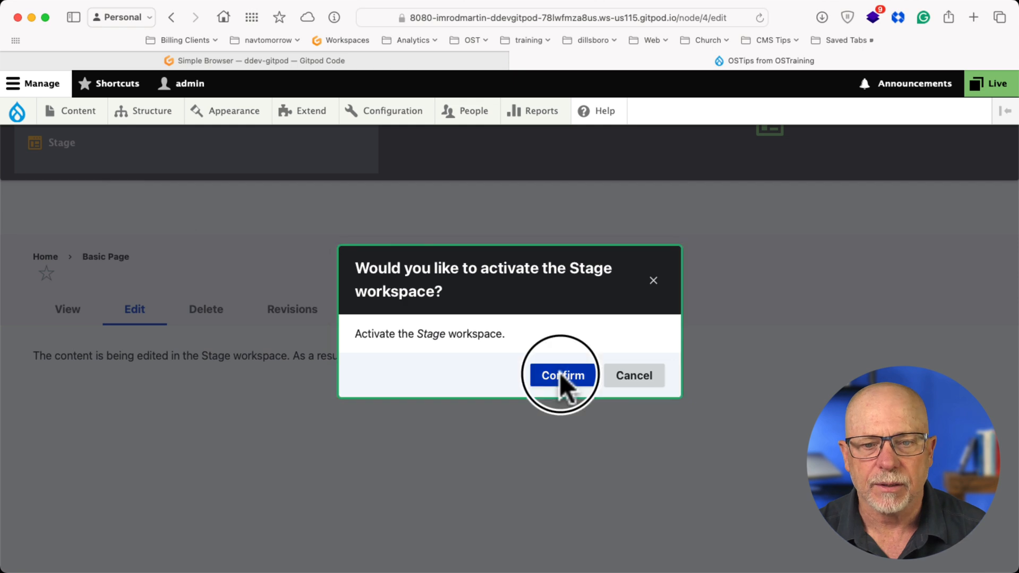
Step: Confirm reactivating Stage and re-save the Basic Page edits as a Draft
click(562, 375)
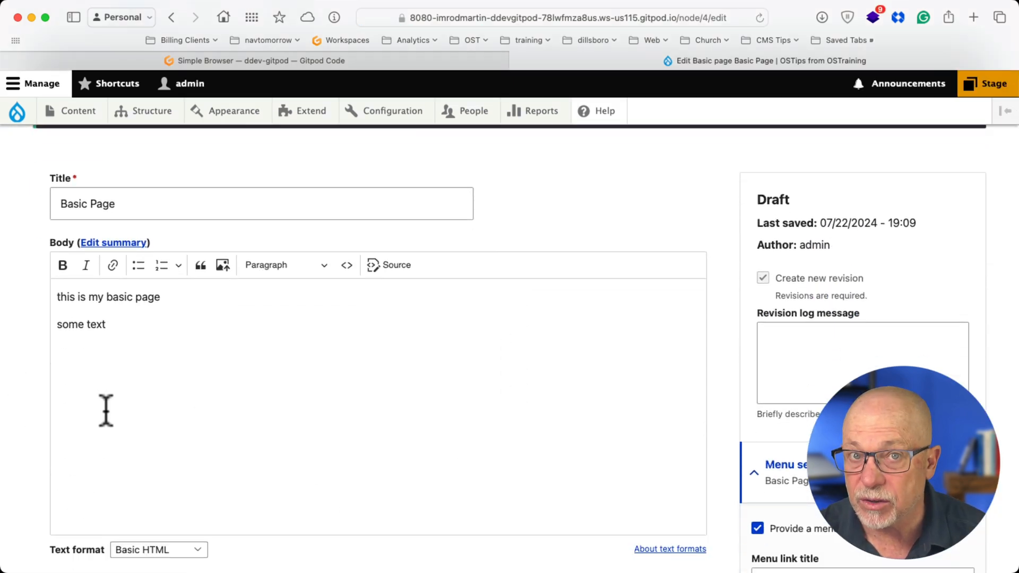
scroll(down, 3)
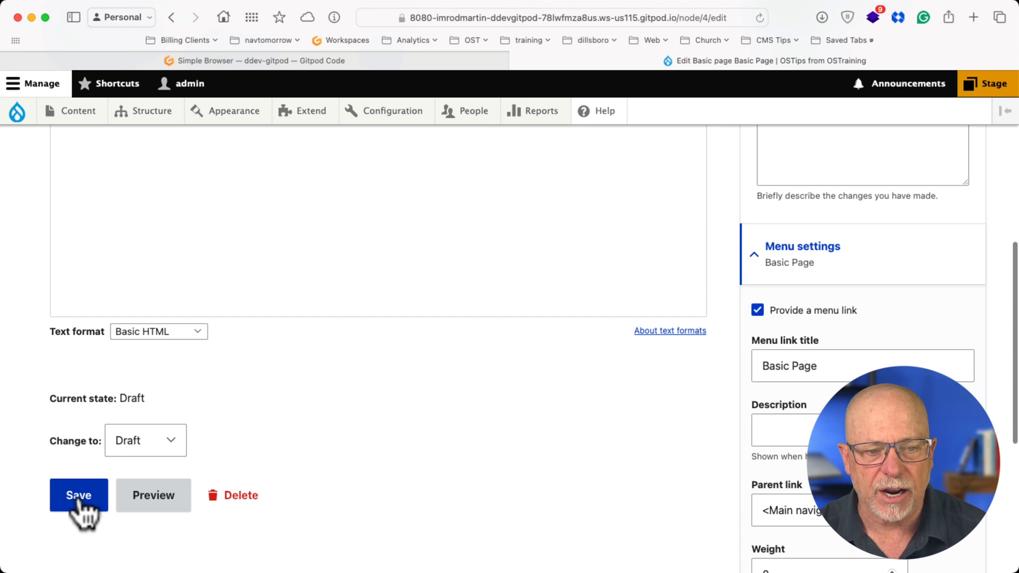
click(78, 495)
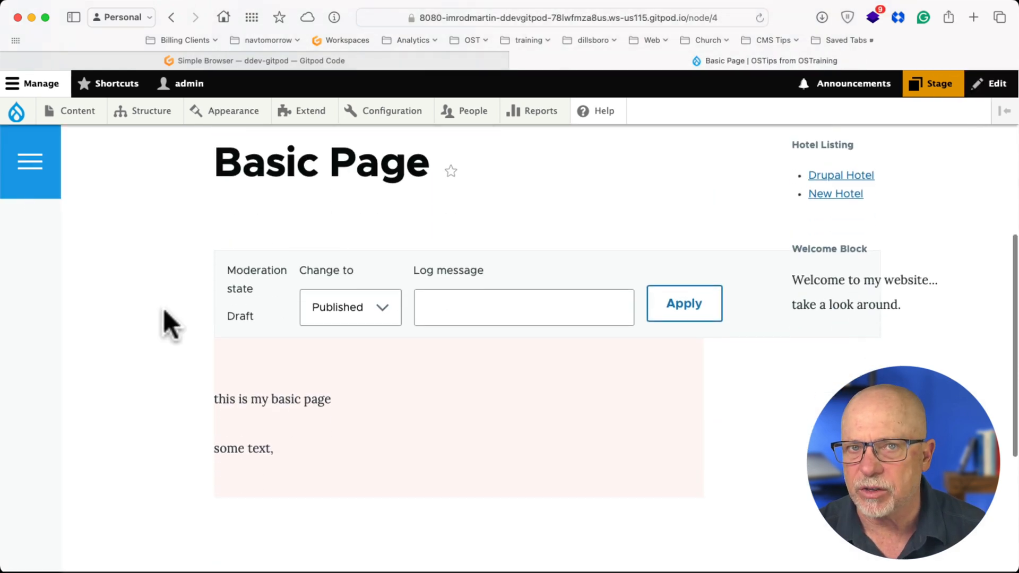
mouse_move(432, 240)
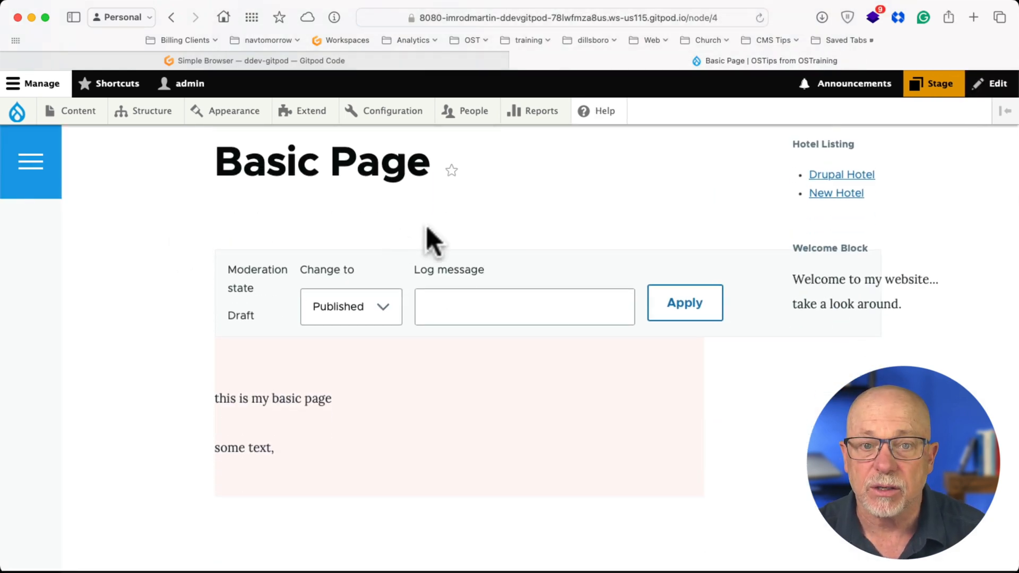
mouse_move(180, 347)
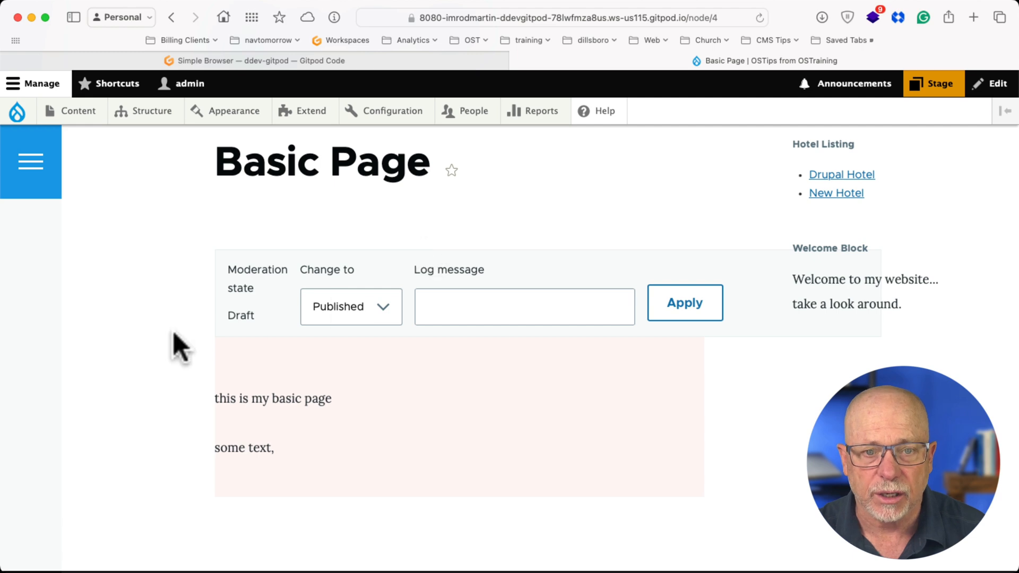
click(683, 303)
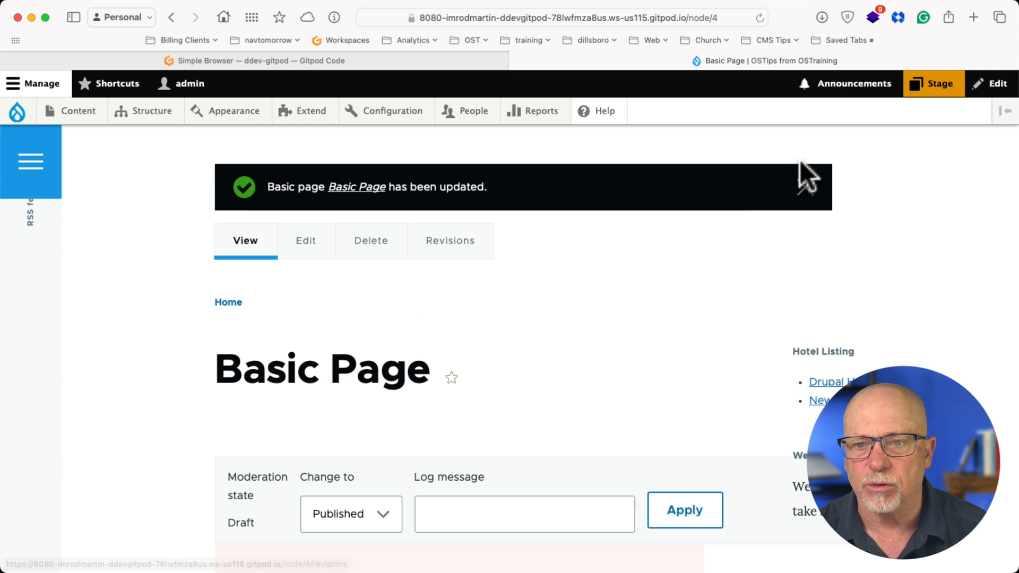
Step: Switch the active workspace to Live and confirm
click(937, 84)
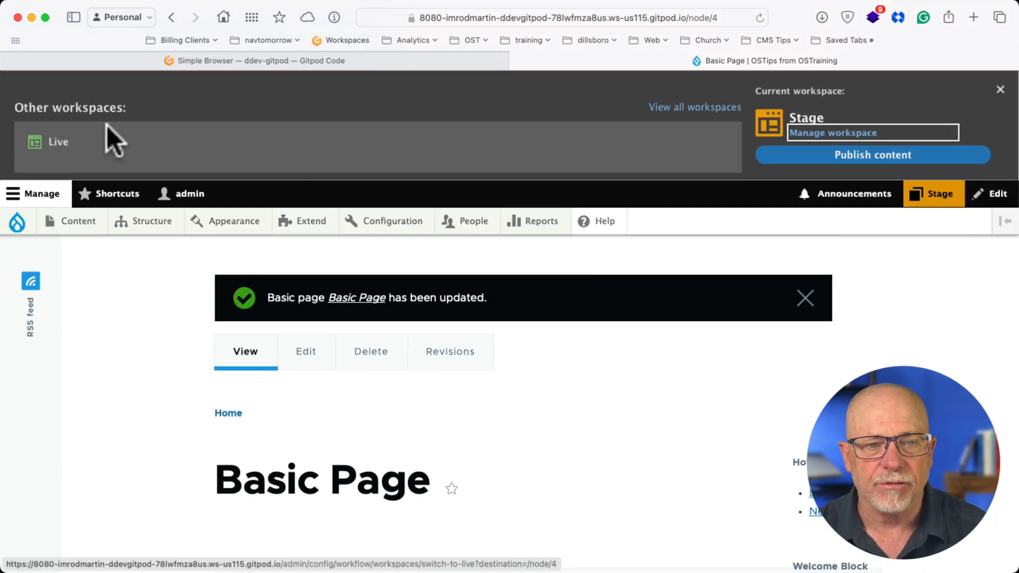
click(58, 141)
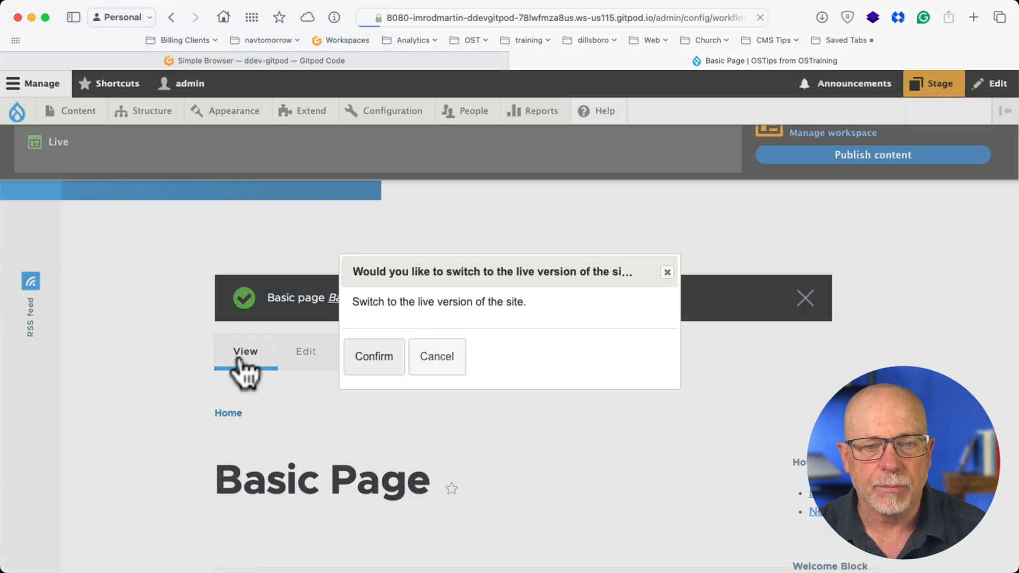
click(373, 356)
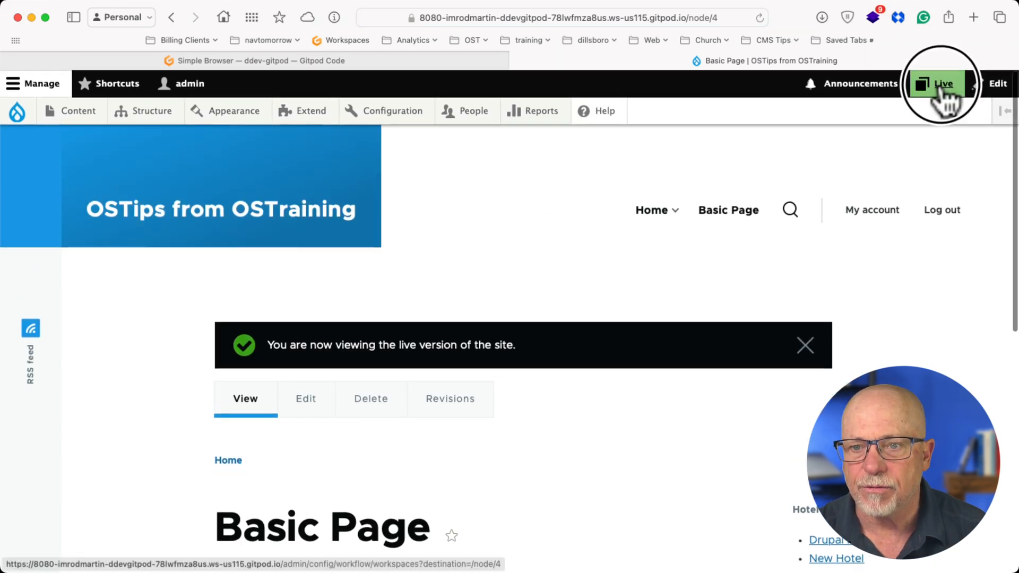
Step: From the workspace panel, publish Stage's 2 items to Live
click(936, 83)
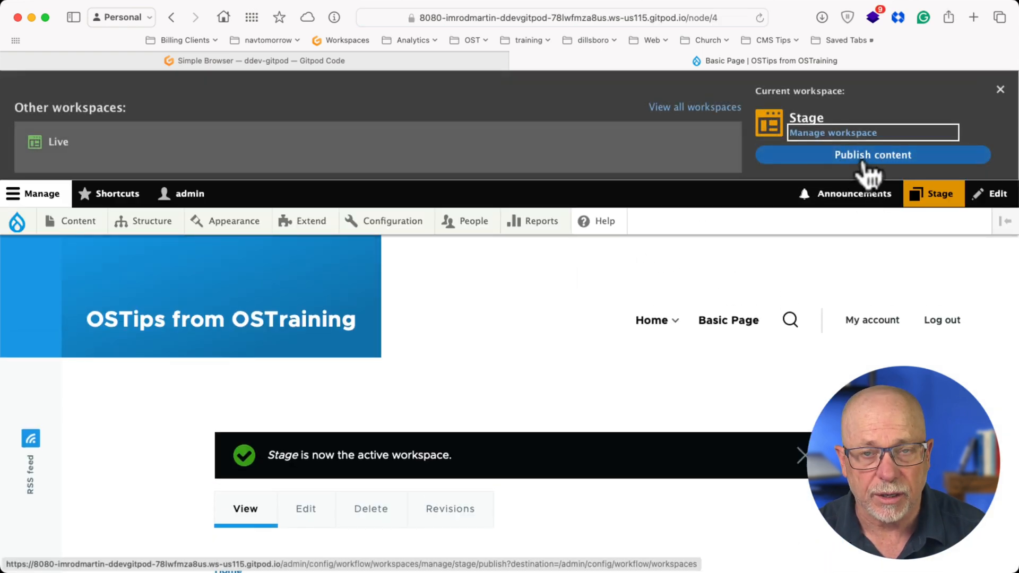
click(872, 155)
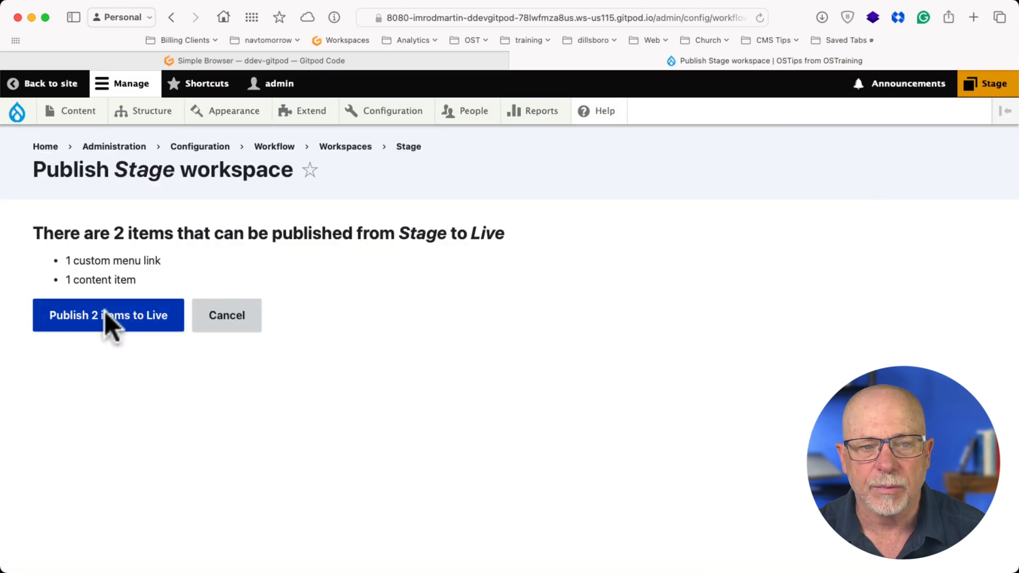
click(107, 316)
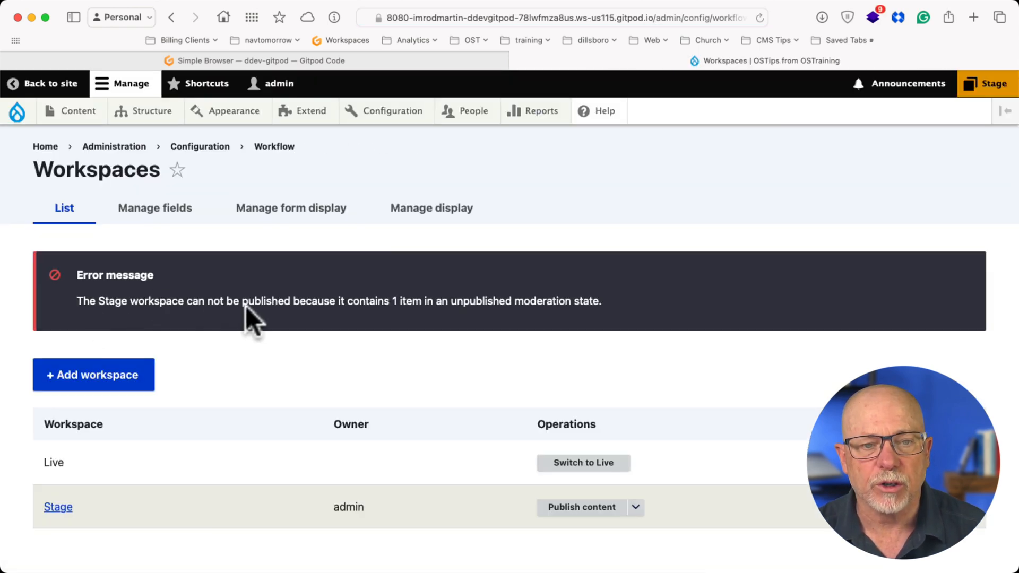
mouse_move(400, 322)
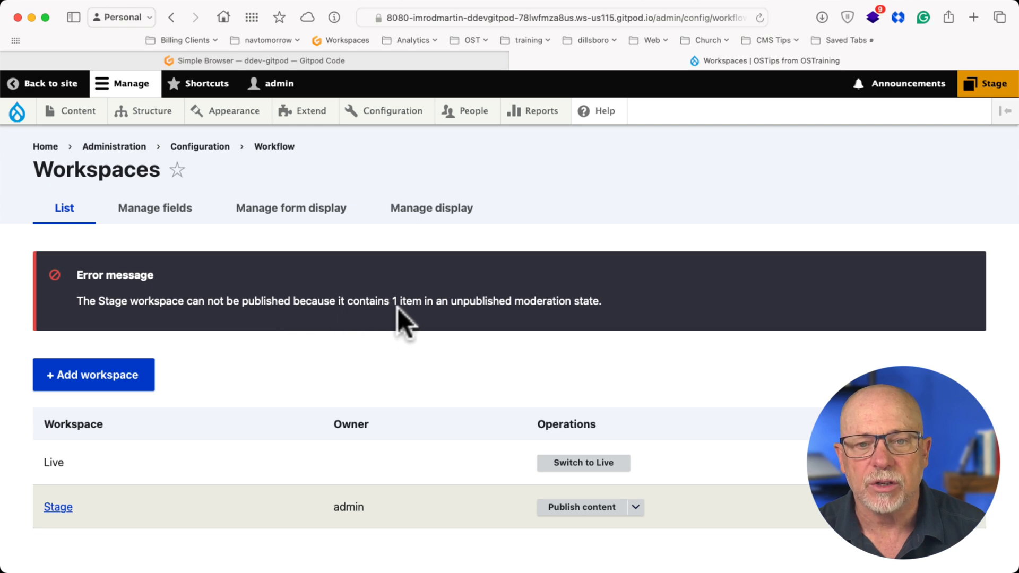
mouse_move(523, 322)
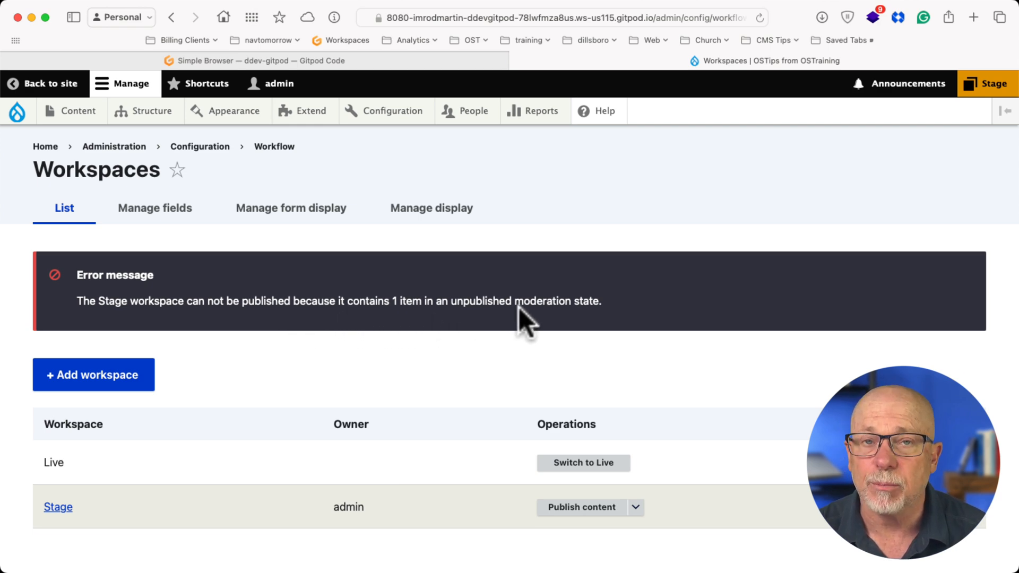
mouse_move(582, 322)
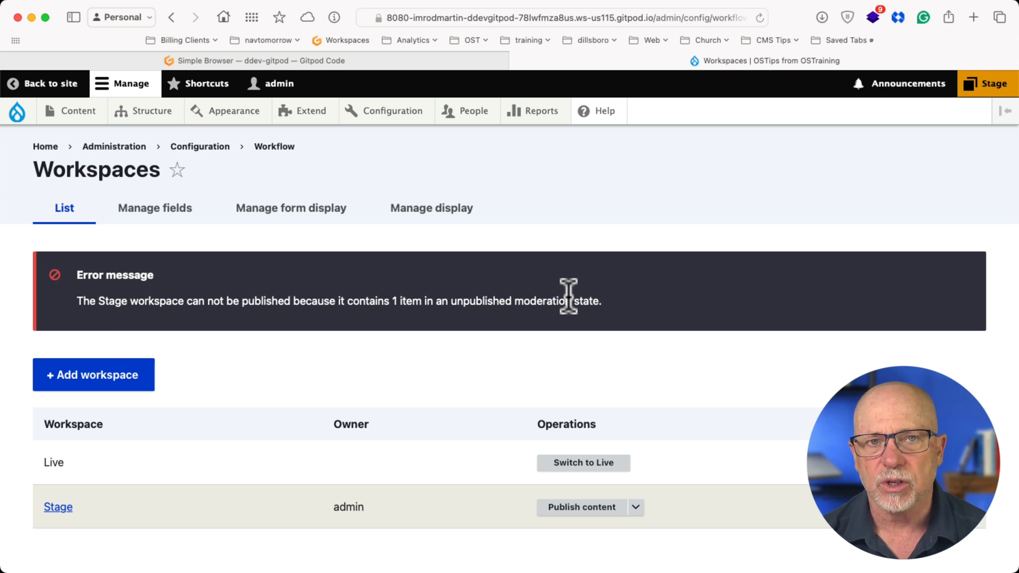
mouse_move(822, 68)
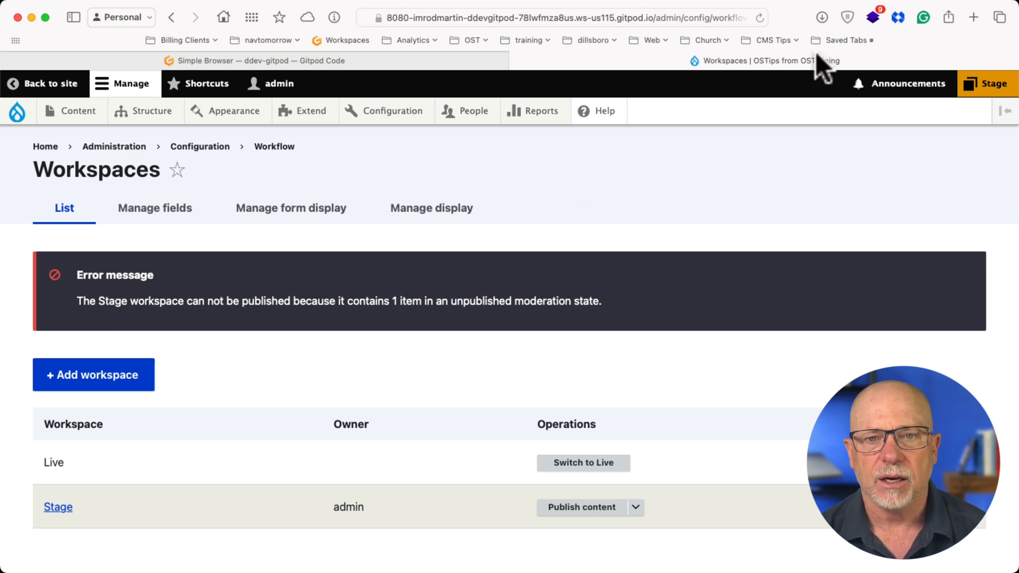